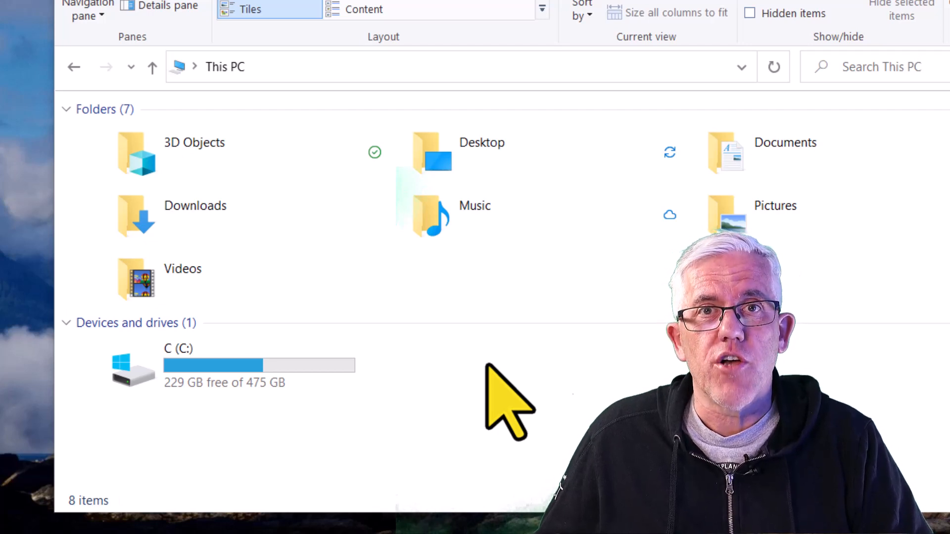
pyautogui.moveTo(412, 418)
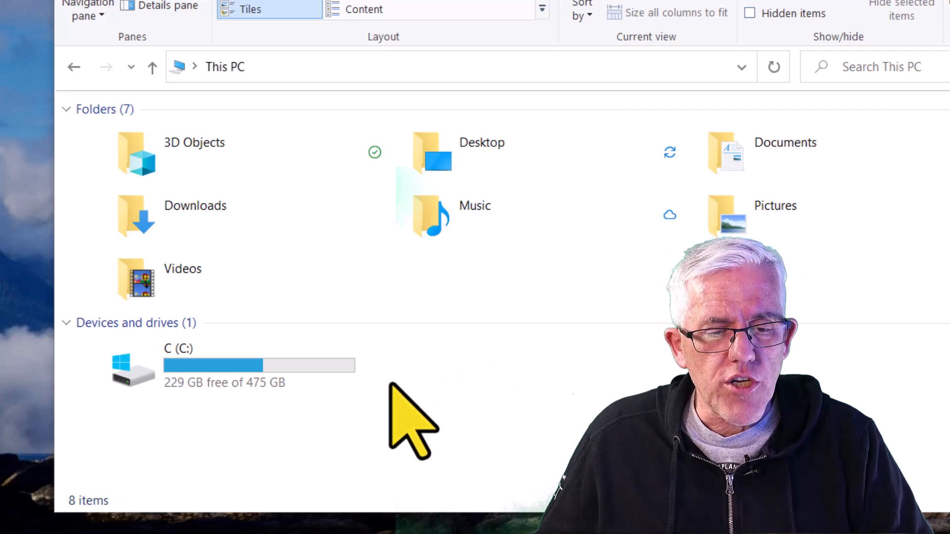
pyautogui.moveTo(276, 437)
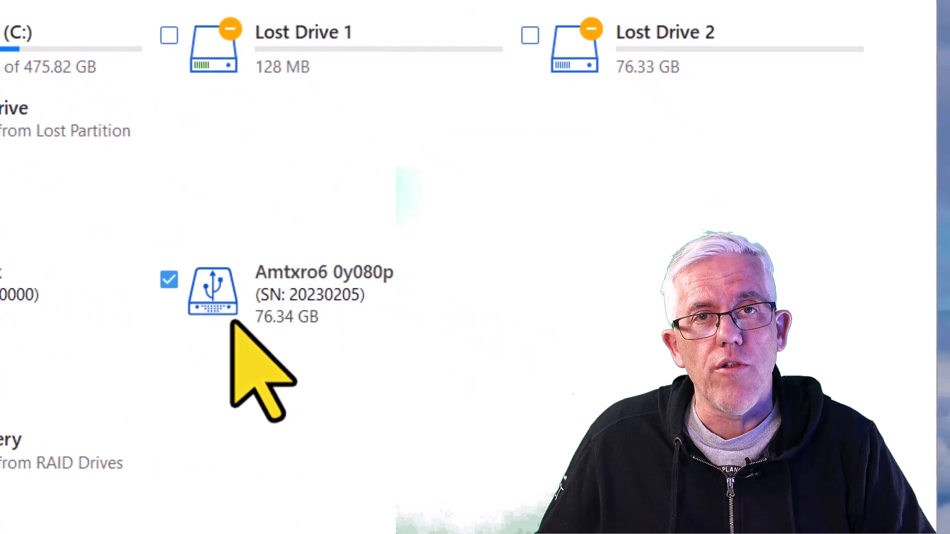
pyautogui.moveTo(297, 375)
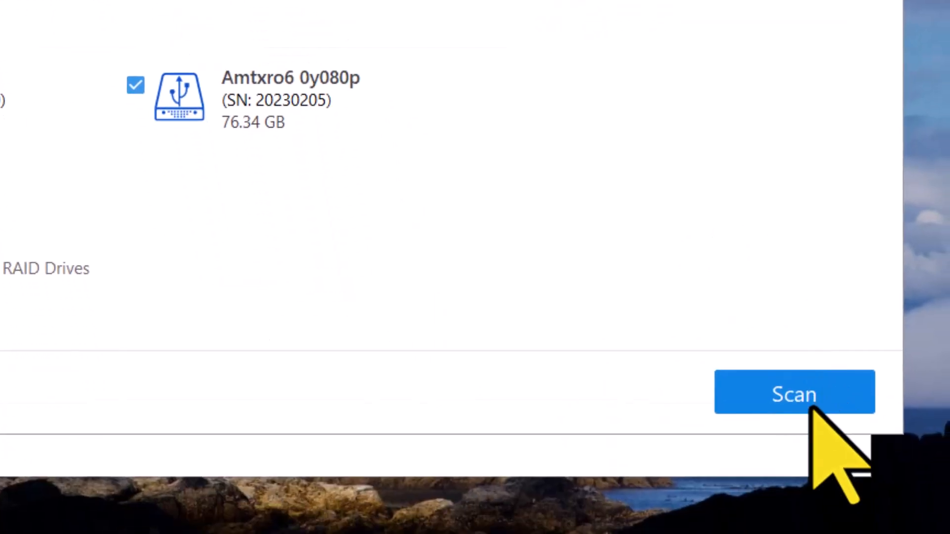
# Step: Start scanning the Amtxro6 0y080p drive, briefly previewing the found file tree before returning to progress
pyautogui.click(793, 392)
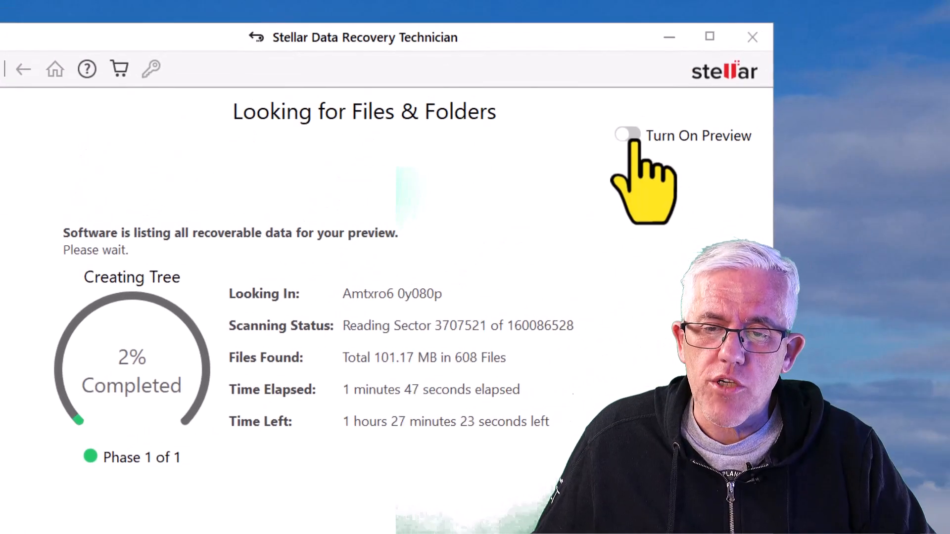
pyautogui.click(628, 135)
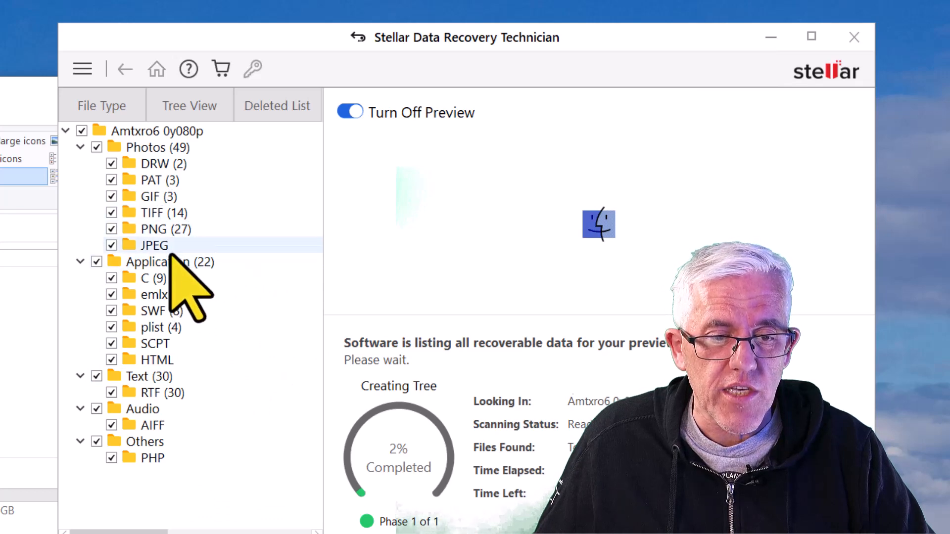
pyautogui.moveTo(273, 336)
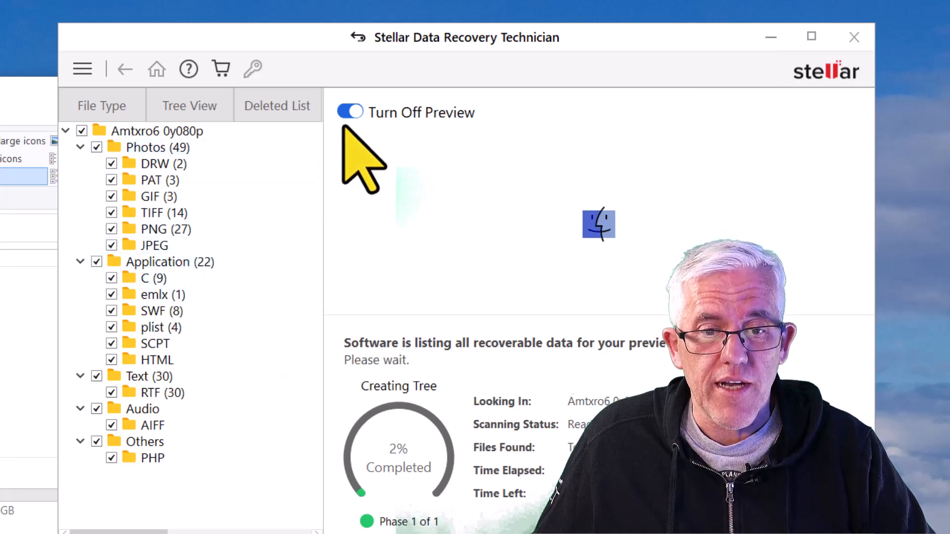
pyautogui.click(348, 112)
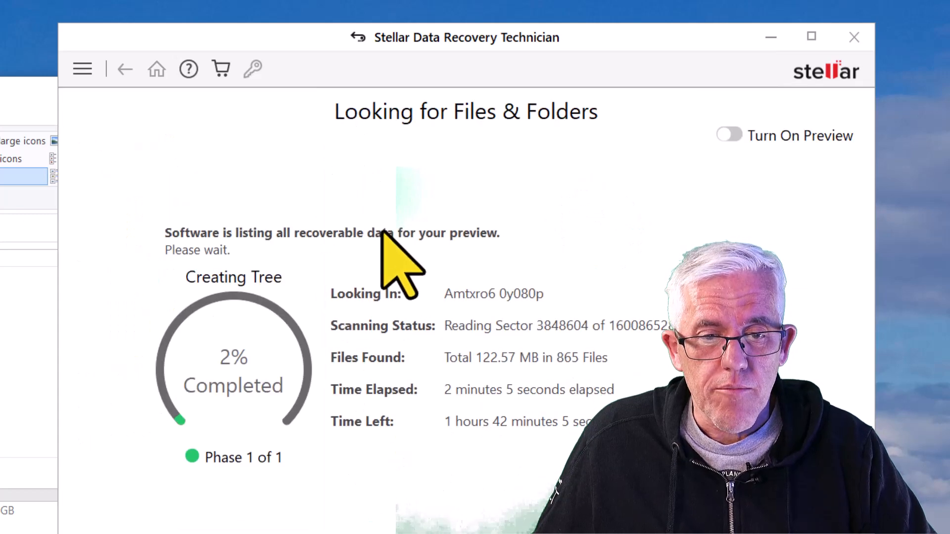
pyautogui.moveTo(505, 467)
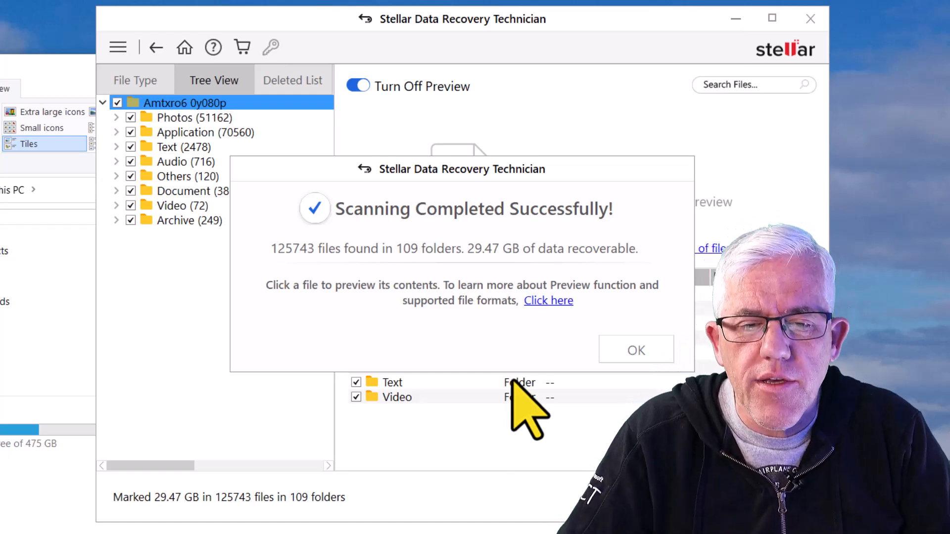
pyautogui.moveTo(288, 281)
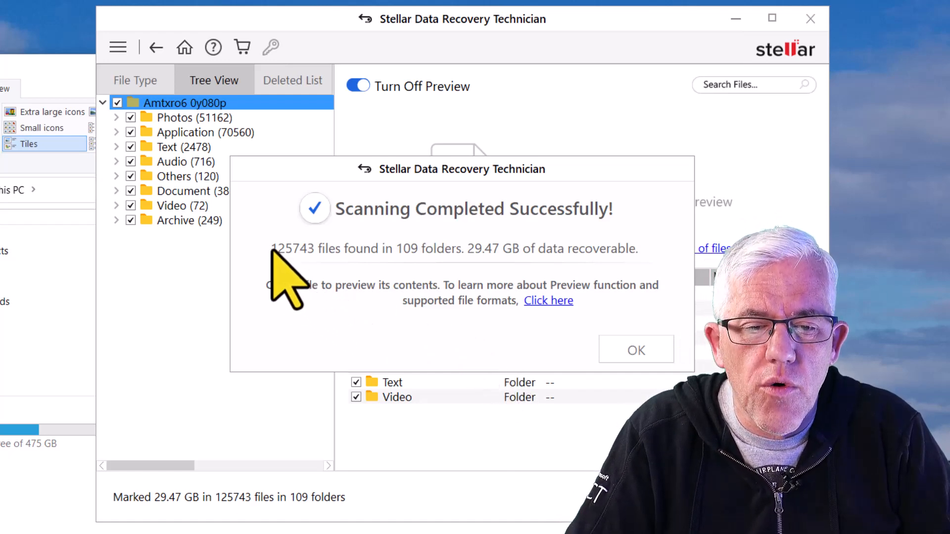
pyautogui.moveTo(315, 297)
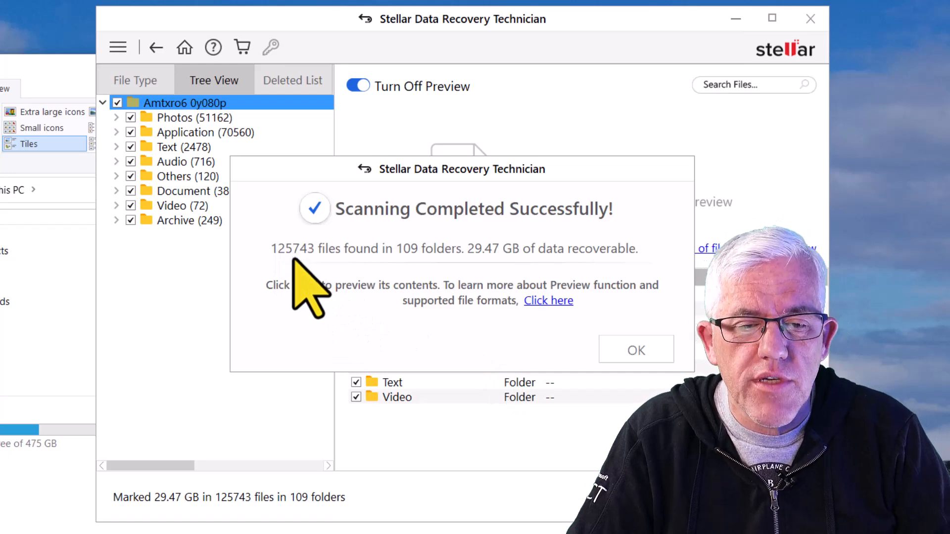
pyautogui.moveTo(403, 302)
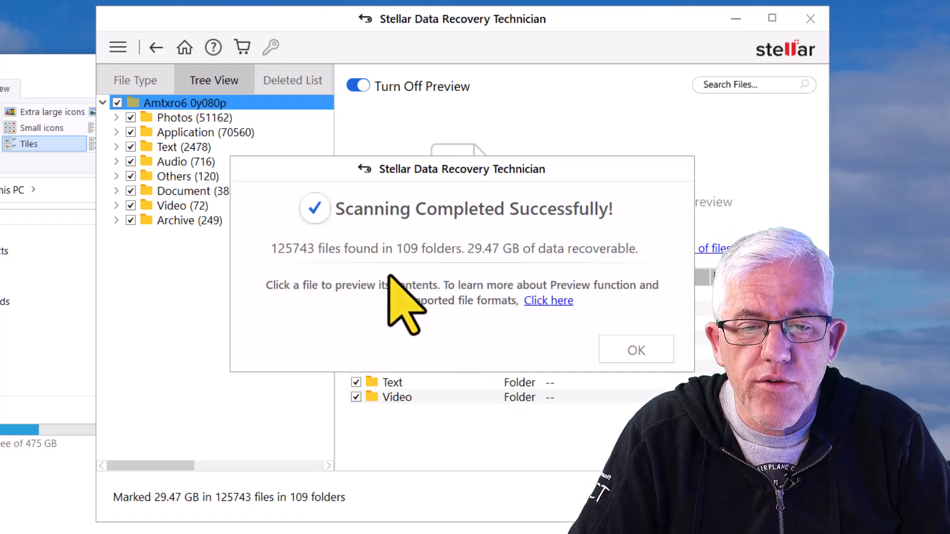
pyautogui.moveTo(503, 351)
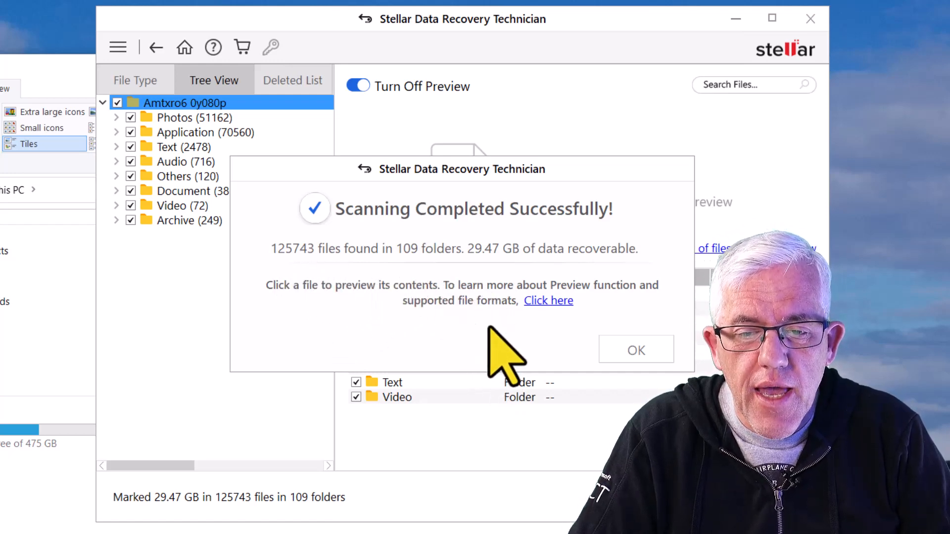
pyautogui.moveTo(451, 336)
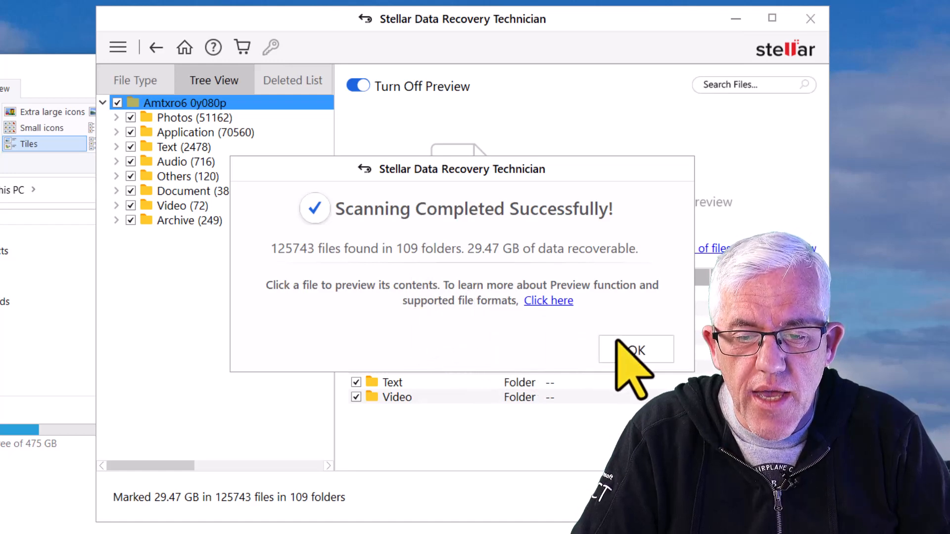
# Step: Dismiss the Scanning Completed summary to show the eight marked folders, Application through Video
pyautogui.click(635, 350)
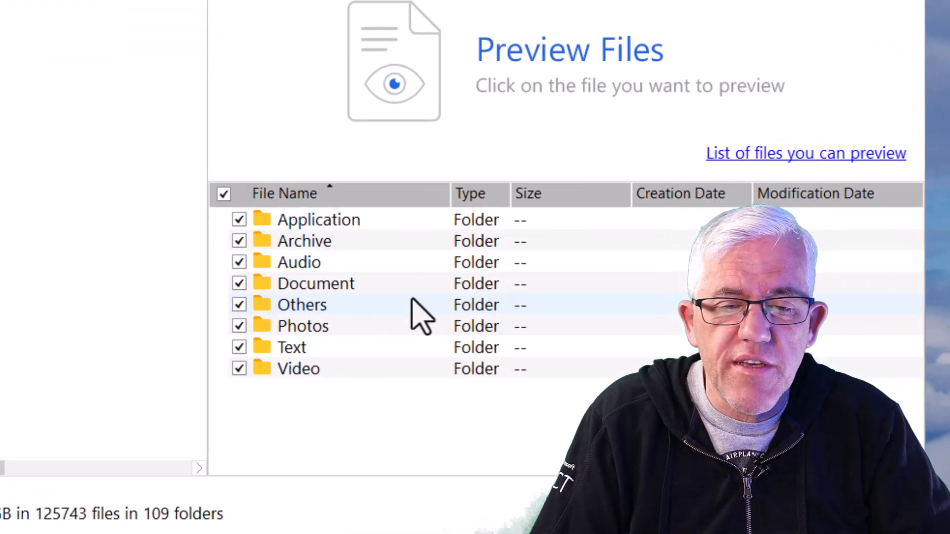
pyautogui.moveTo(321, 200)
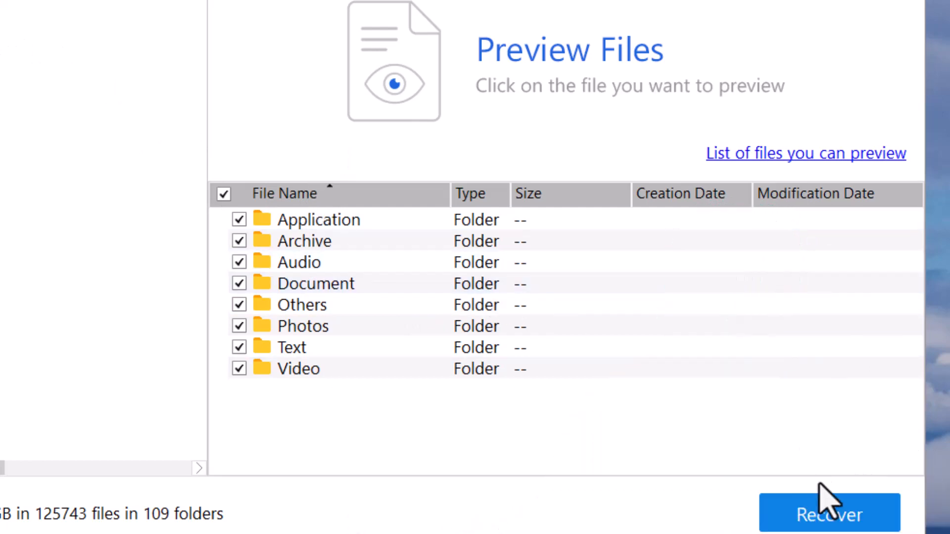
# Step: Start recovering marked files and review the Advanced Settings Recovery Option and Add Filter tabs
pyautogui.click(829, 513)
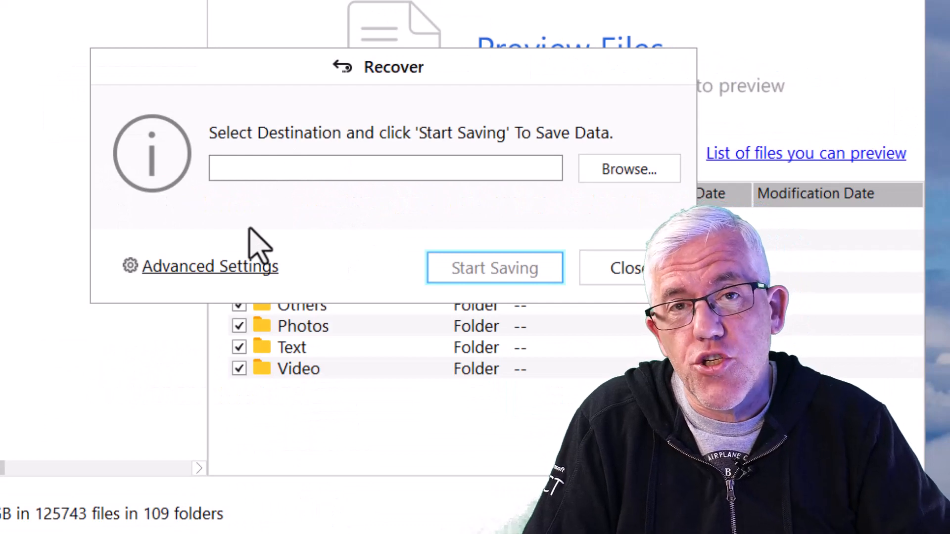
pyautogui.click(209, 266)
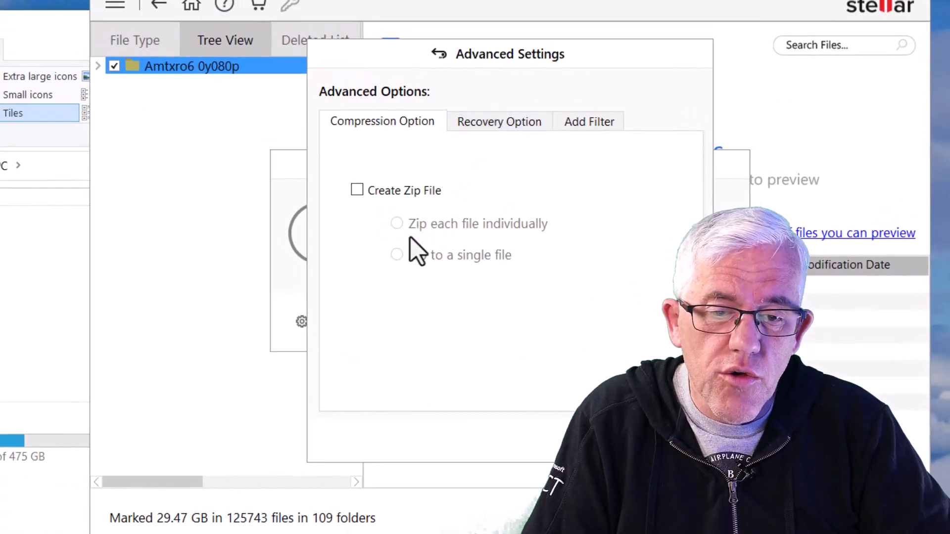
pyautogui.click(498, 122)
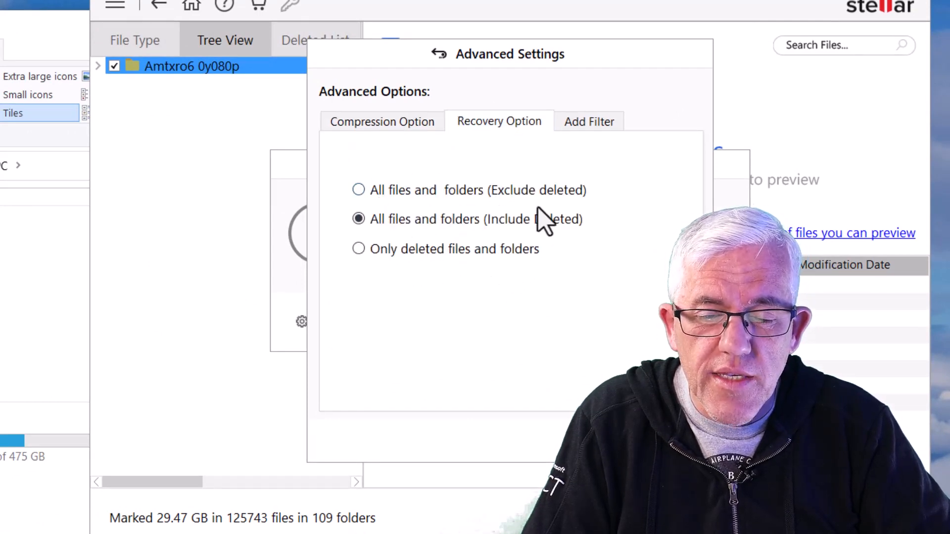
pyautogui.moveTo(617, 188)
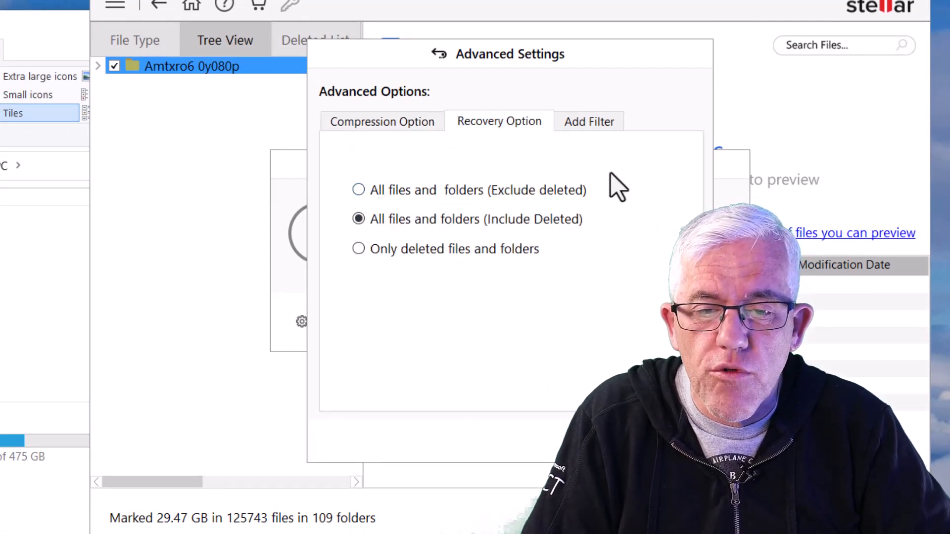
pyautogui.moveTo(596, 130)
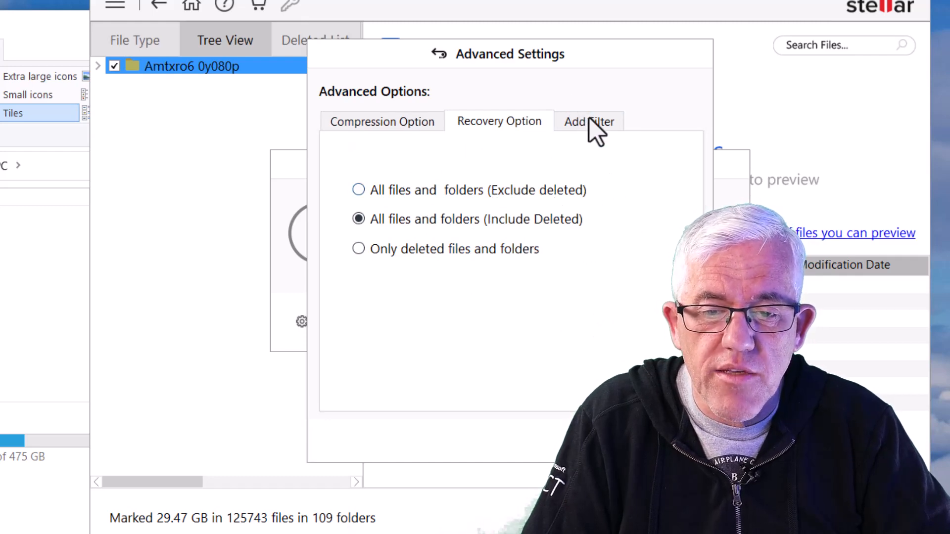
pyautogui.click(589, 121)
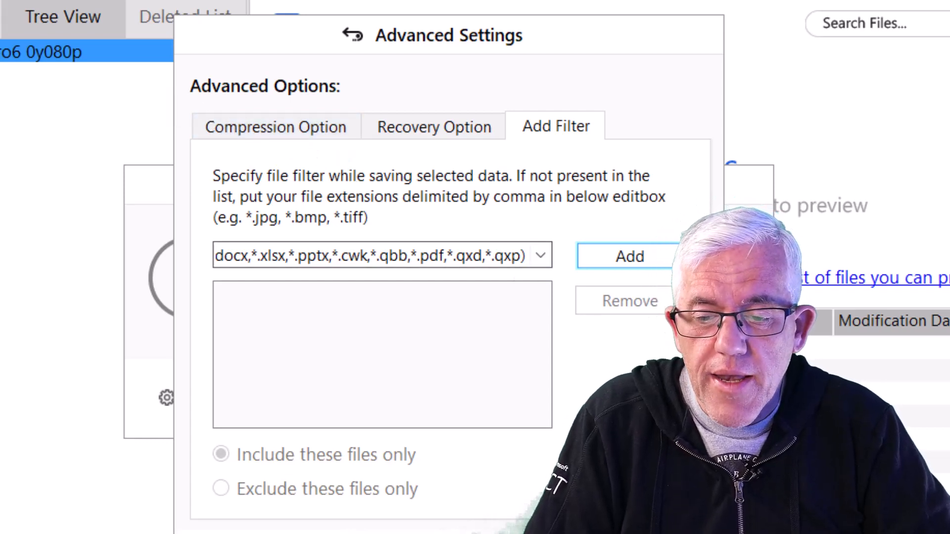
pyautogui.click(352, 35)
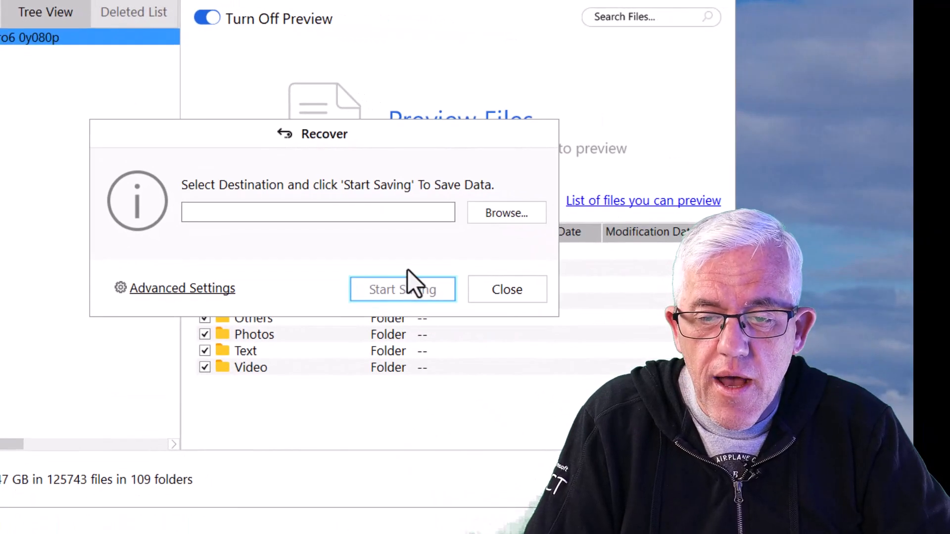
# Step: Close the save prompt and open the recovered PNG folder under Photos
pyautogui.click(507, 288)
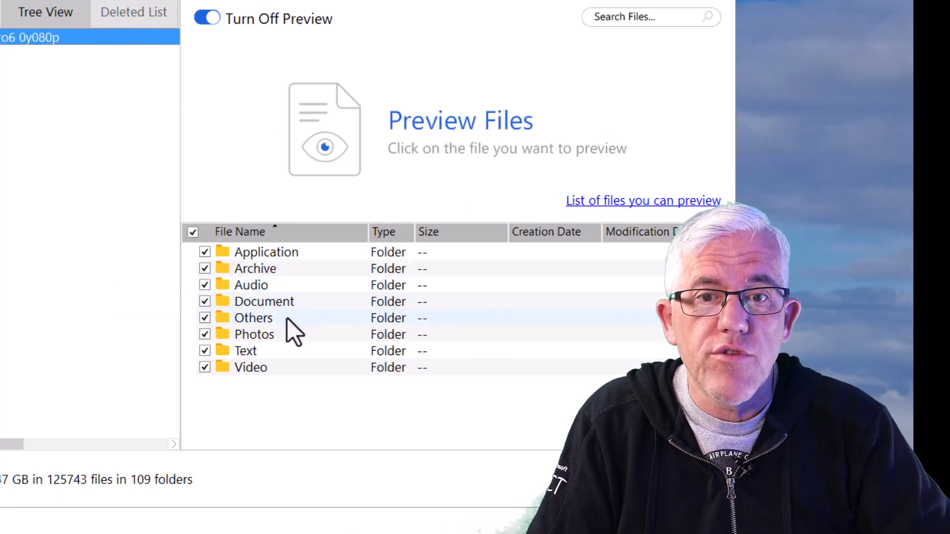
pyautogui.click(254, 334)
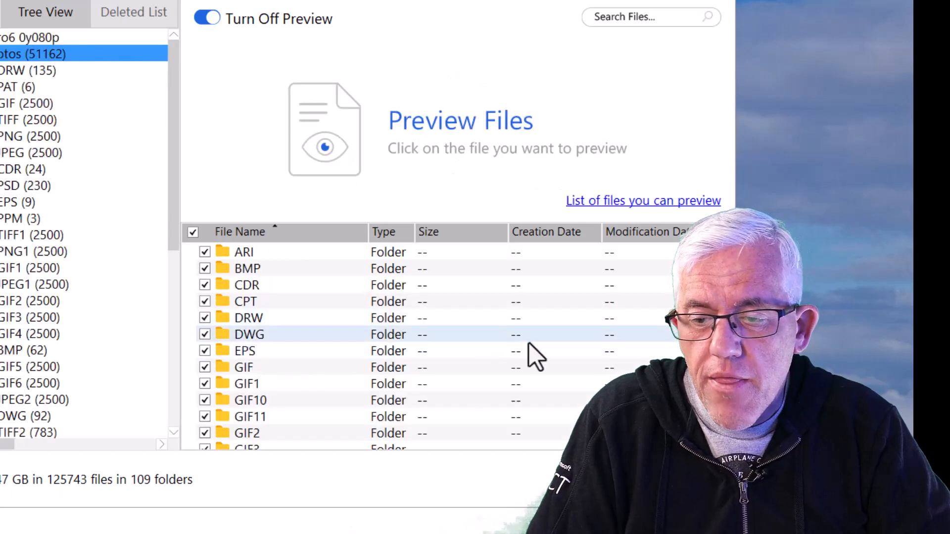
pyautogui.scroll(-3)
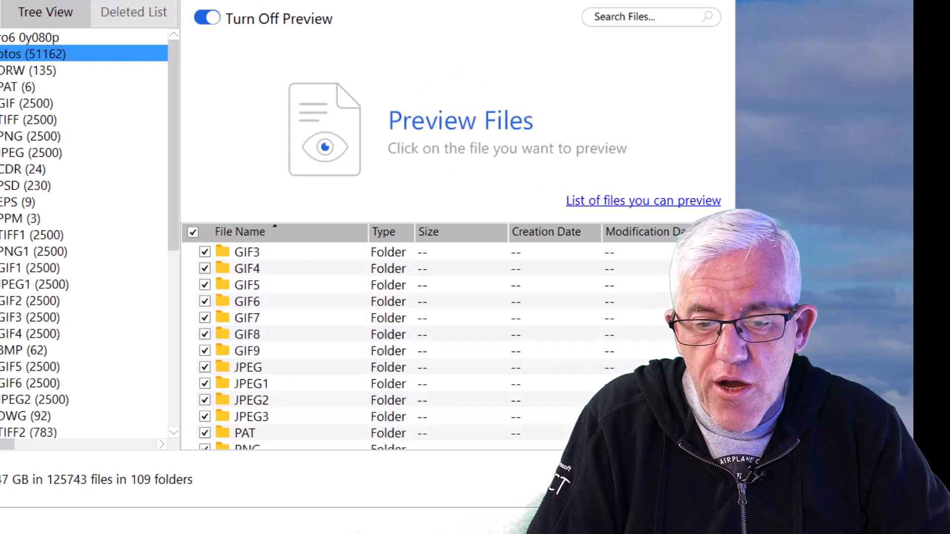
pyautogui.scroll(-3)
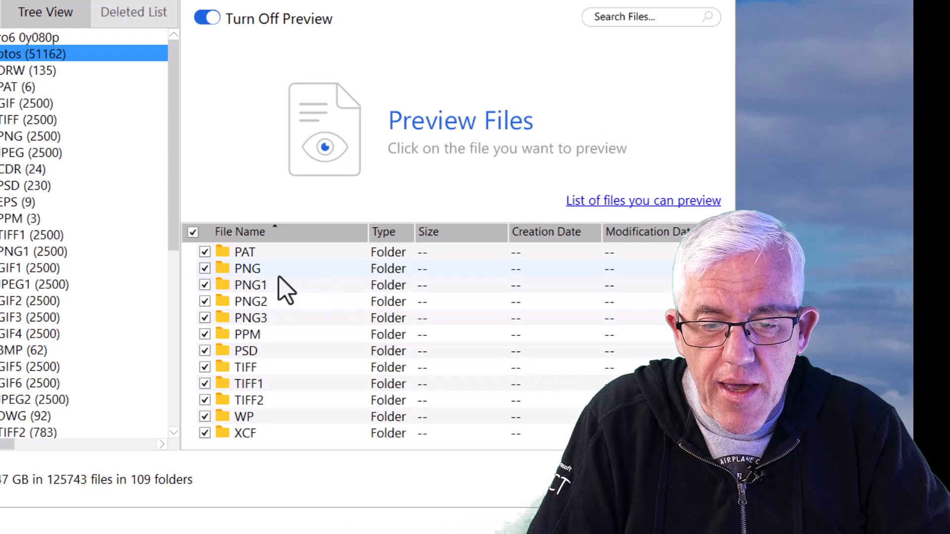
pyautogui.click(31, 135)
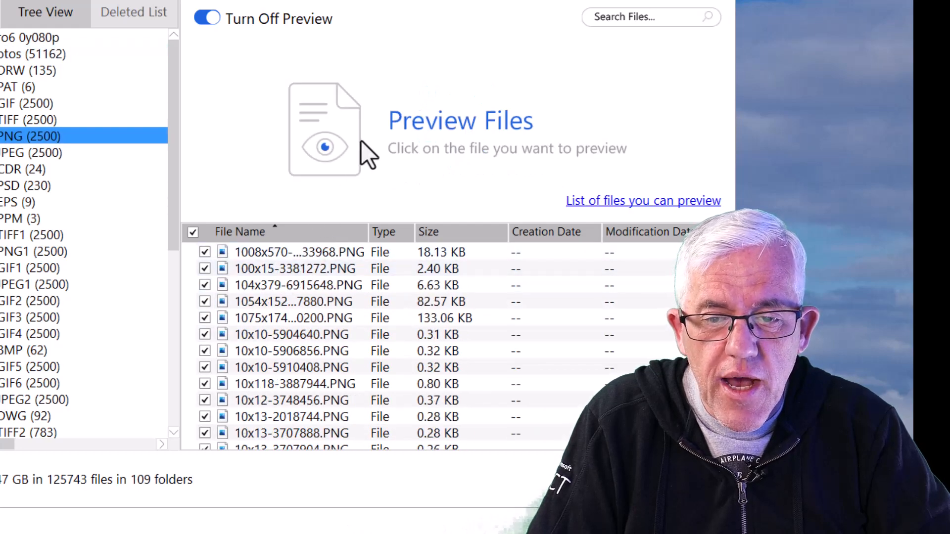
# Step: Preview several recovered PNGs, including the elephant drawing and 128x128 images, reaching the JPEG group
pyautogui.click(297, 252)
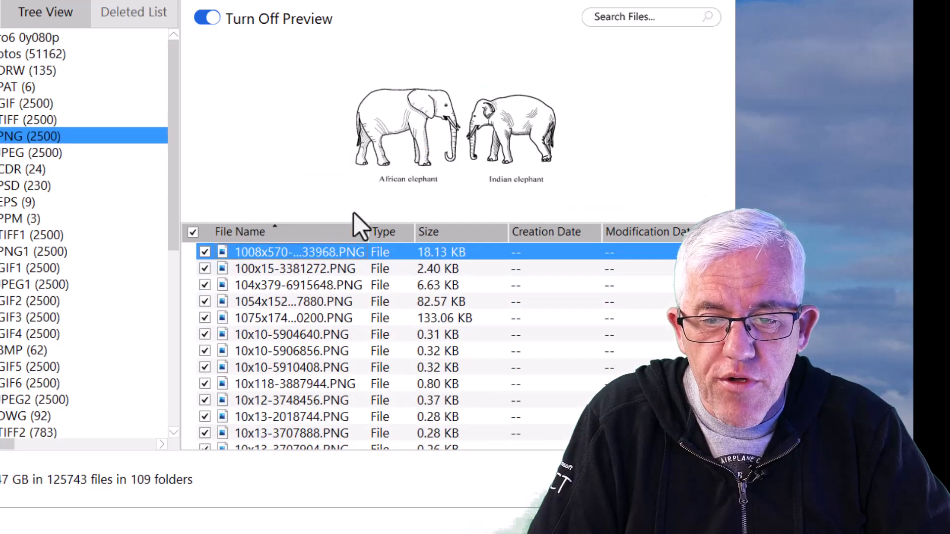
pyautogui.click(297, 285)
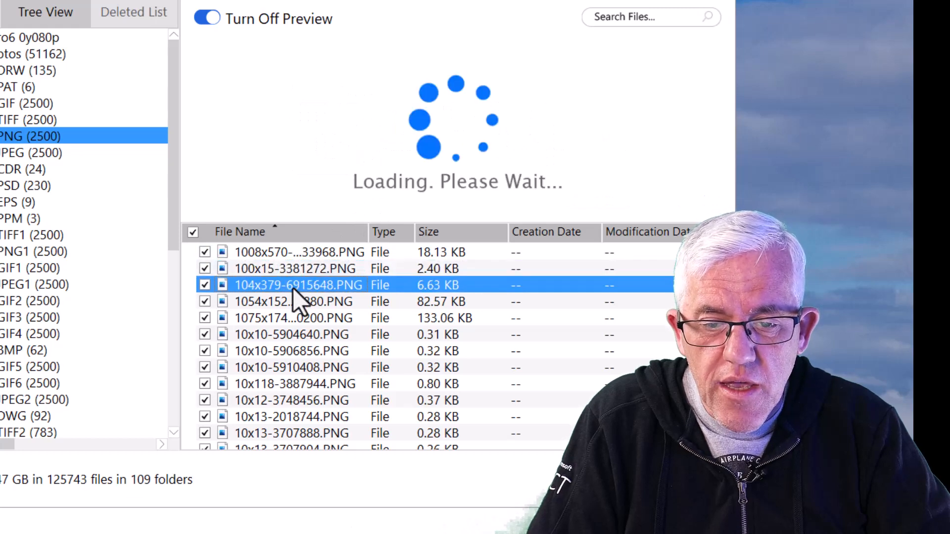
pyautogui.click(294, 318)
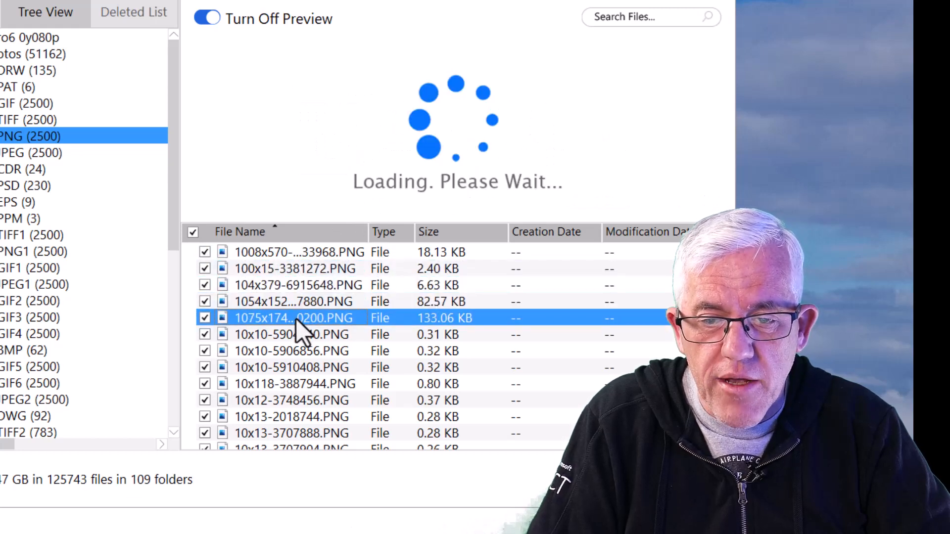
pyautogui.click(291, 367)
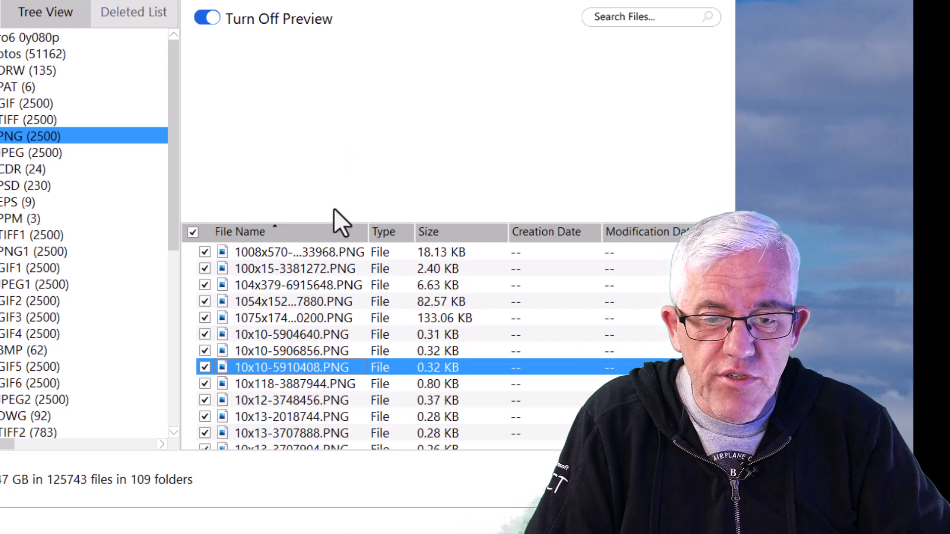
pyautogui.click(299, 252)
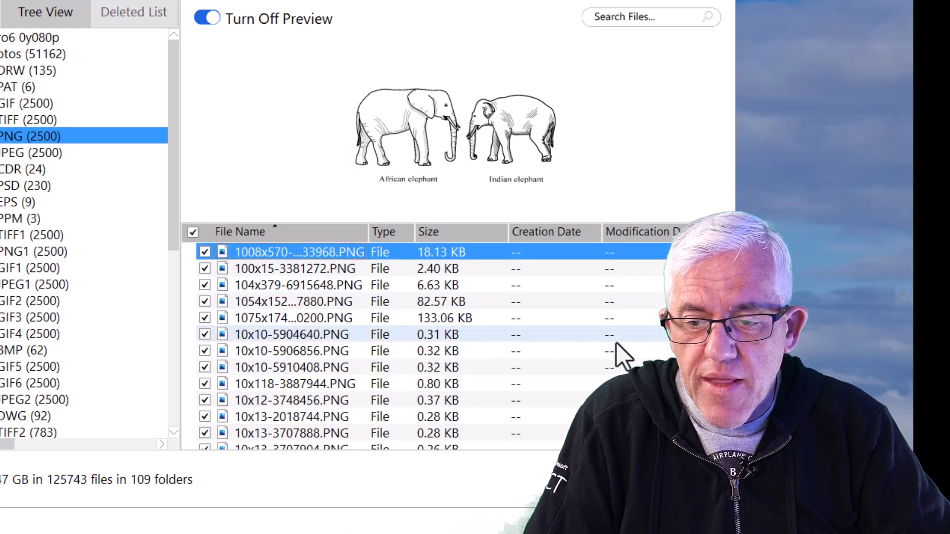
pyautogui.scroll(-3)
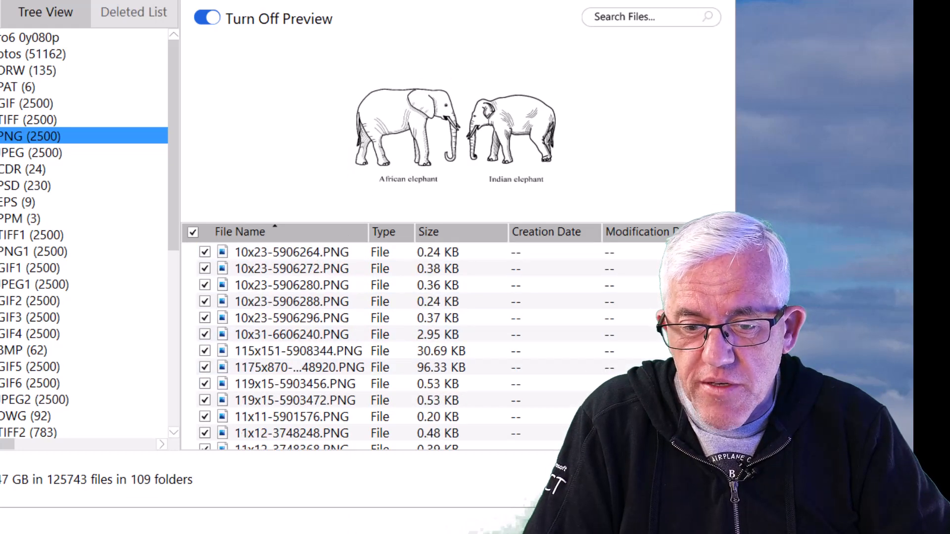
pyautogui.click(299, 417)
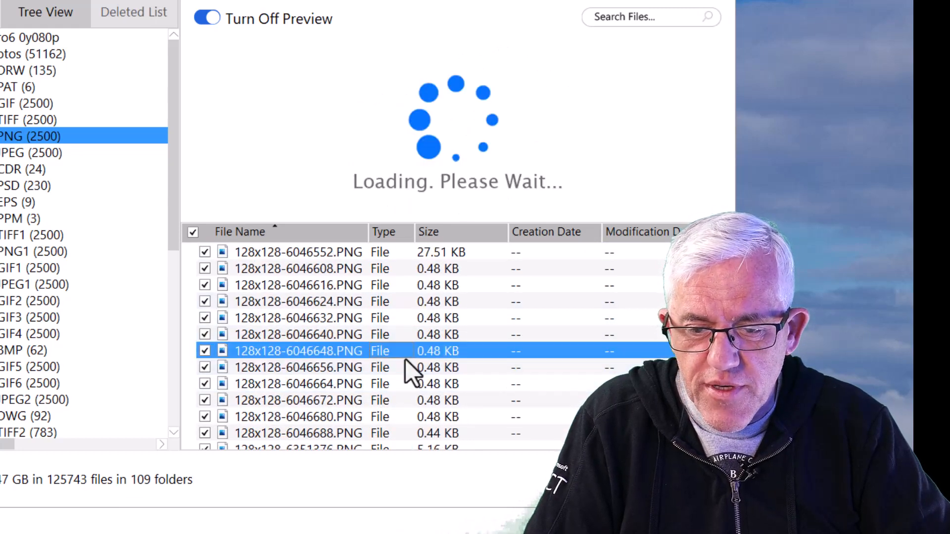
pyautogui.click(297, 416)
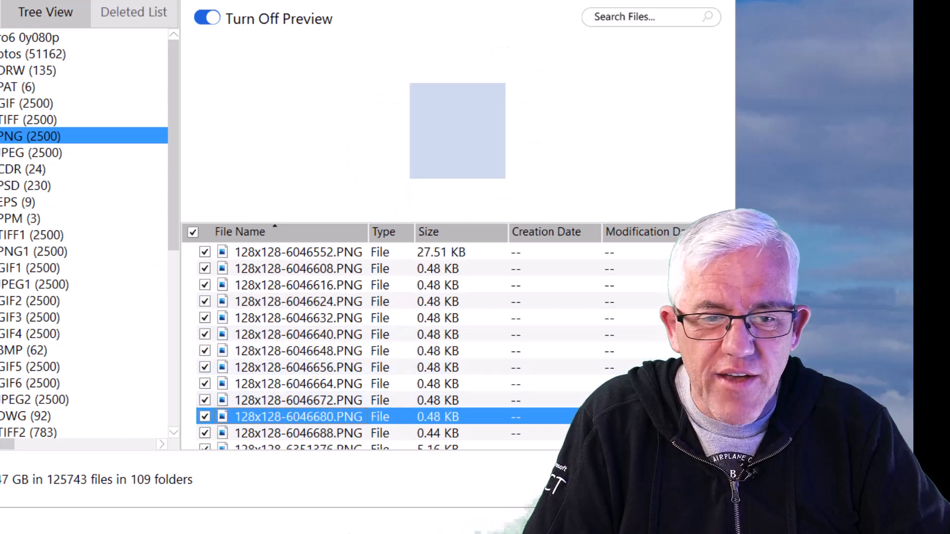
pyautogui.click(33, 152)
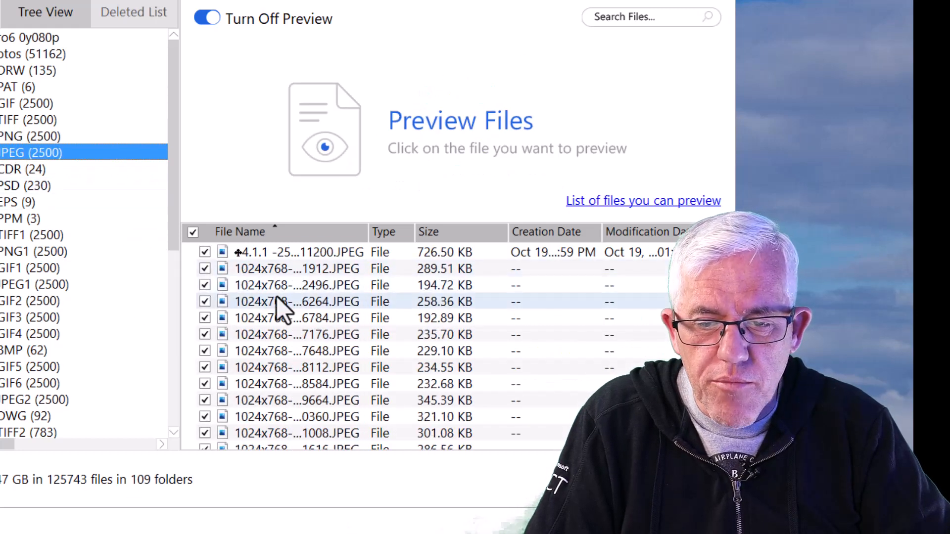
# Step: Preview two 1024x768 JPEG images and the tiny 10x10 TIFF1 file
pyautogui.click(296, 301)
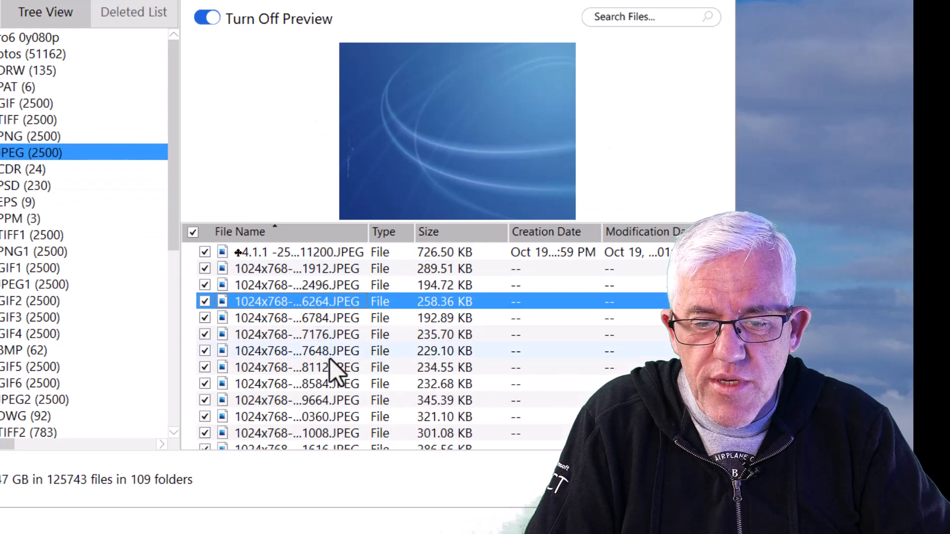
pyautogui.click(296, 367)
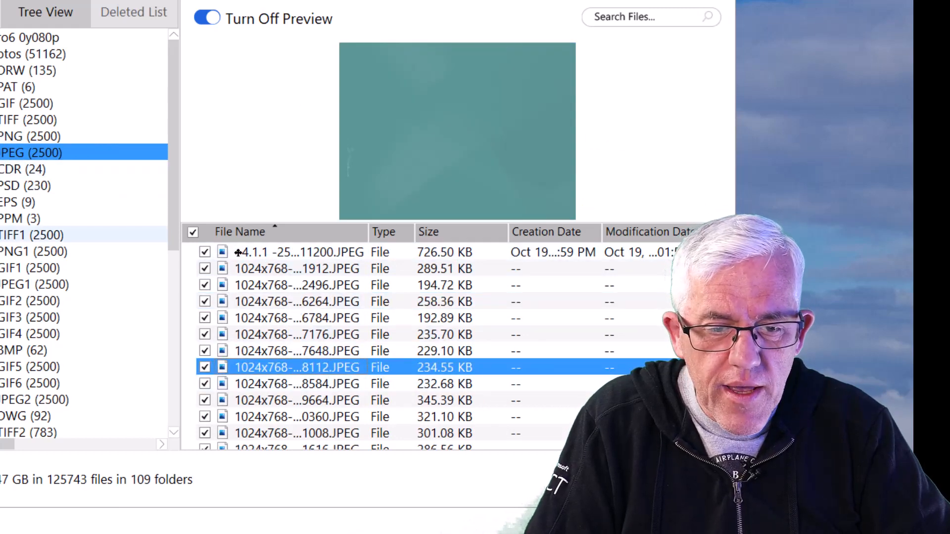
pyautogui.click(29, 235)
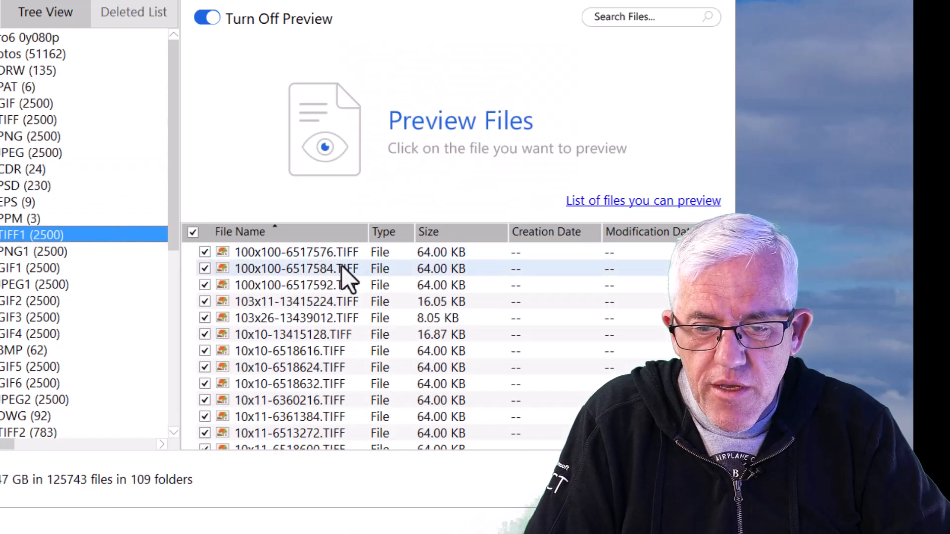
pyautogui.click(291, 334)
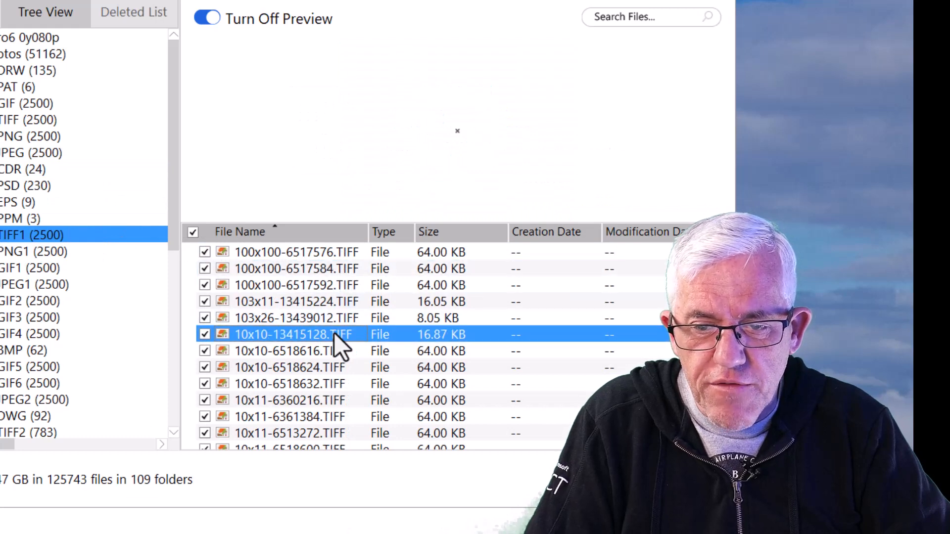
# Step: Browse the GIF3 and GIF6 groups, previewing the iPhone picture and small 105x19 and 100x200 GIFs
pyautogui.click(30, 317)
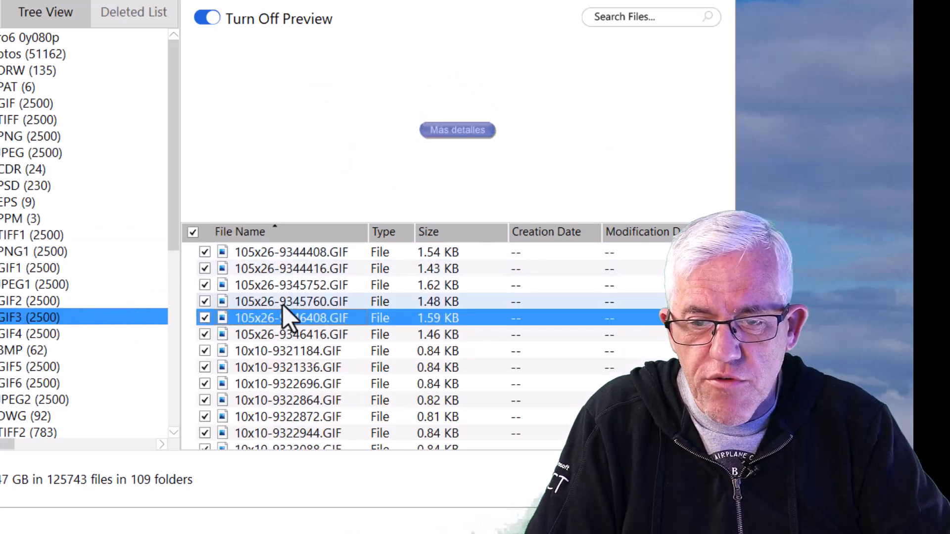
pyautogui.click(287, 416)
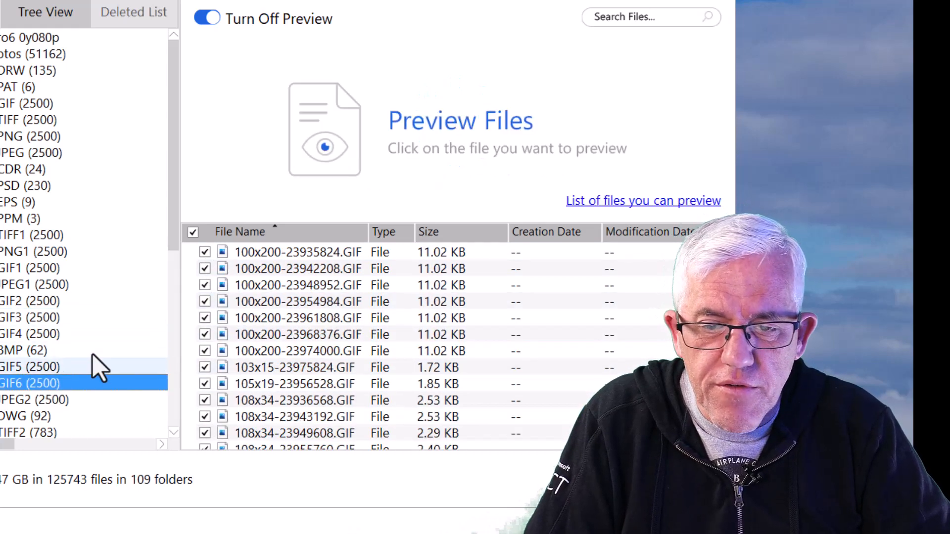
pyautogui.click(297, 301)
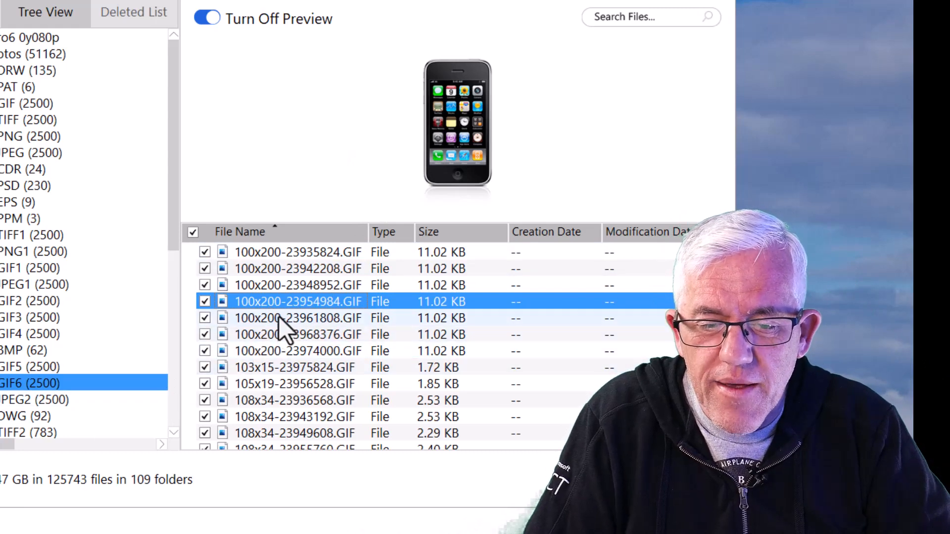
pyautogui.moveTo(290, 327)
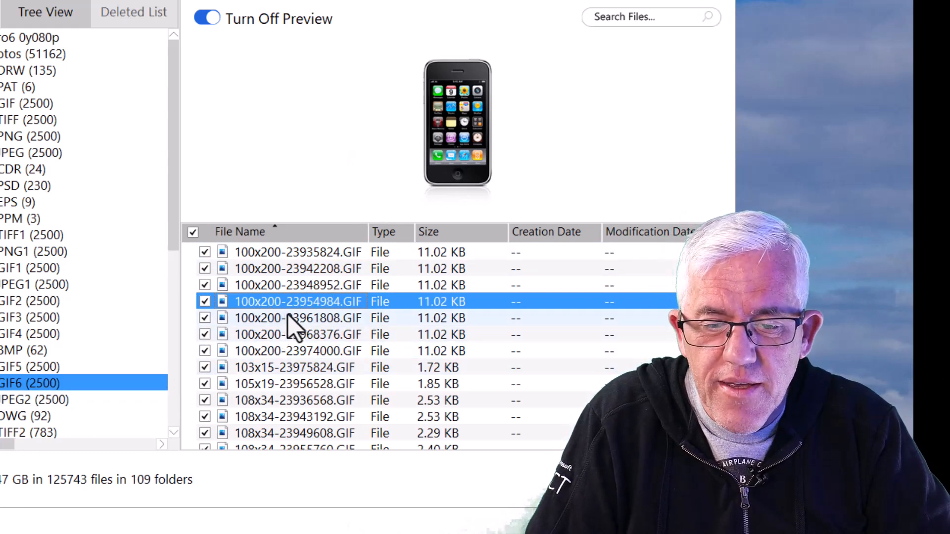
pyautogui.click(295, 383)
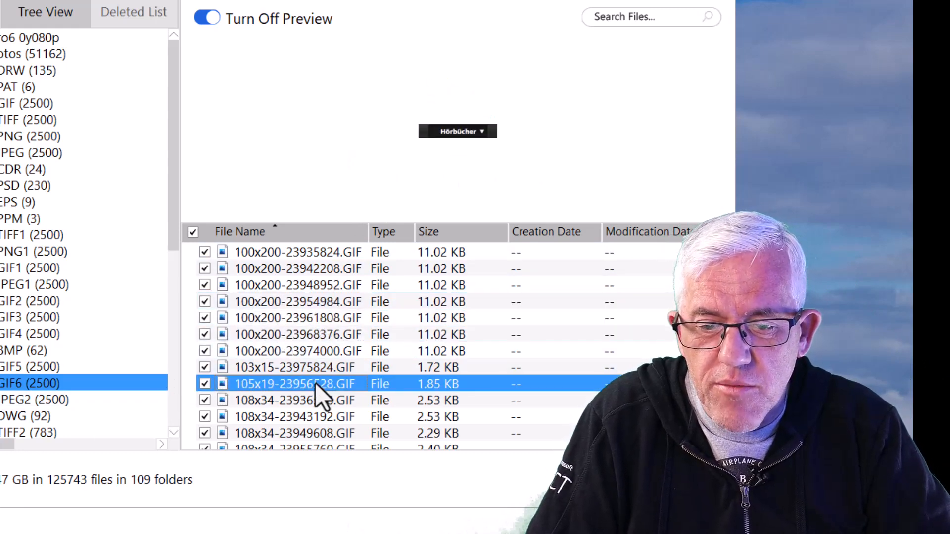
pyautogui.click(297, 318)
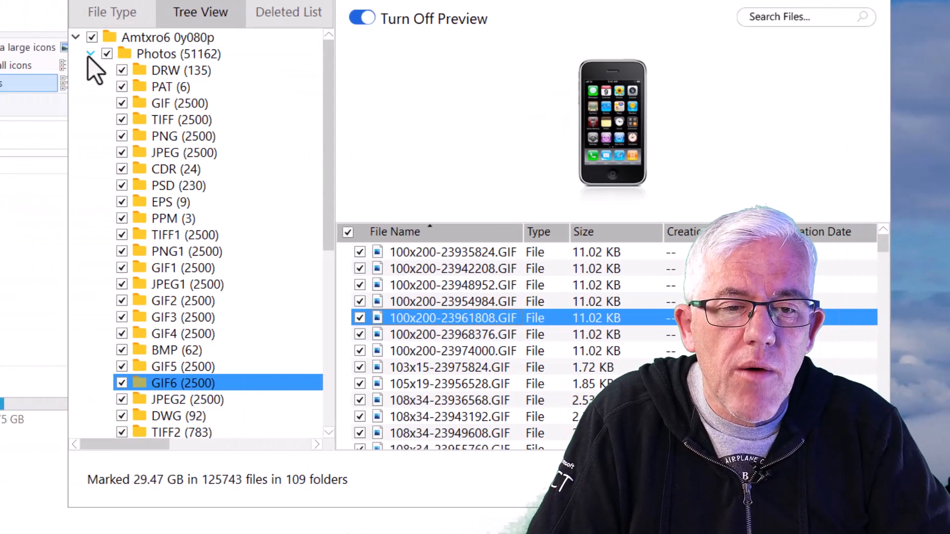
# Step: Collapse the scanned drive's folder tree and begin recovering everything marked
pyautogui.click(75, 37)
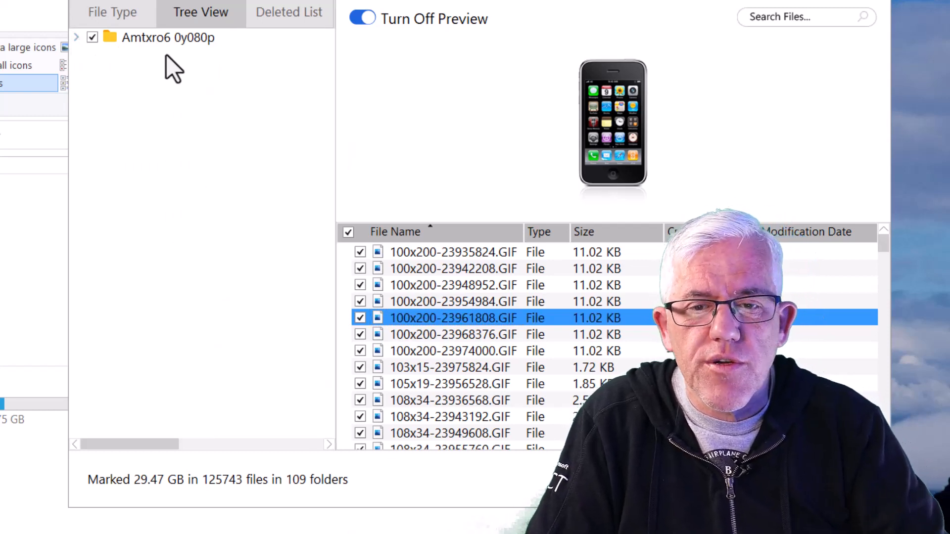
pyautogui.moveTo(294, 94)
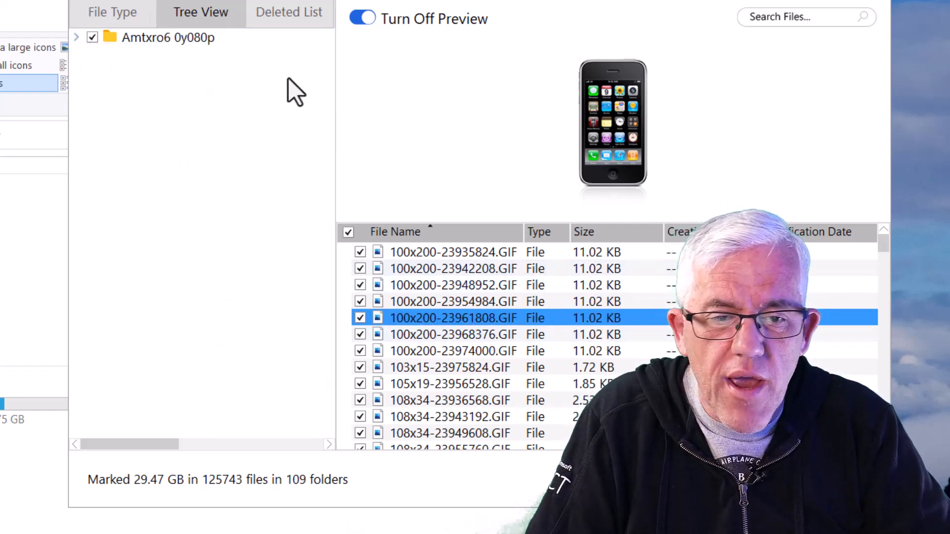
pyautogui.click(167, 37)
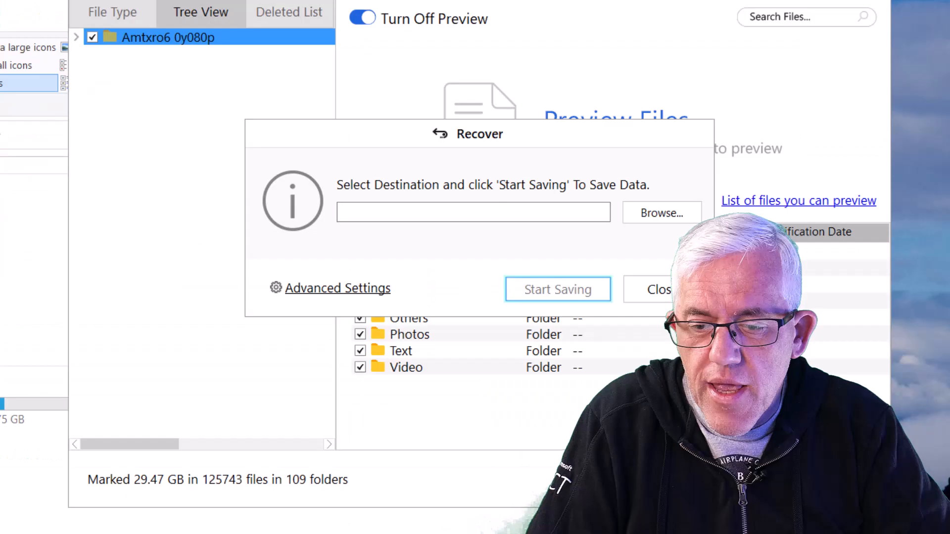
pyautogui.moveTo(481, 227)
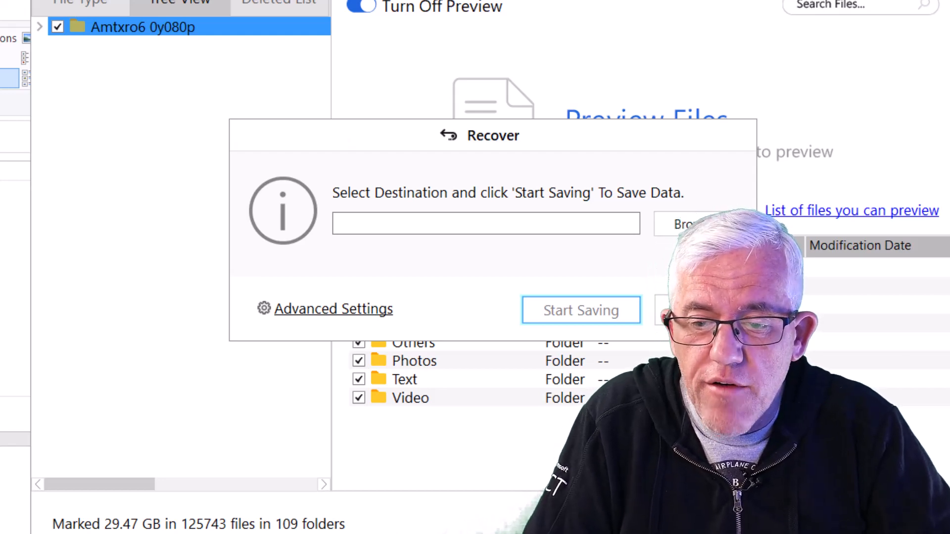
# Step: Browse for a folder to save the 29.47 GB of recovered files
pyautogui.click(684, 224)
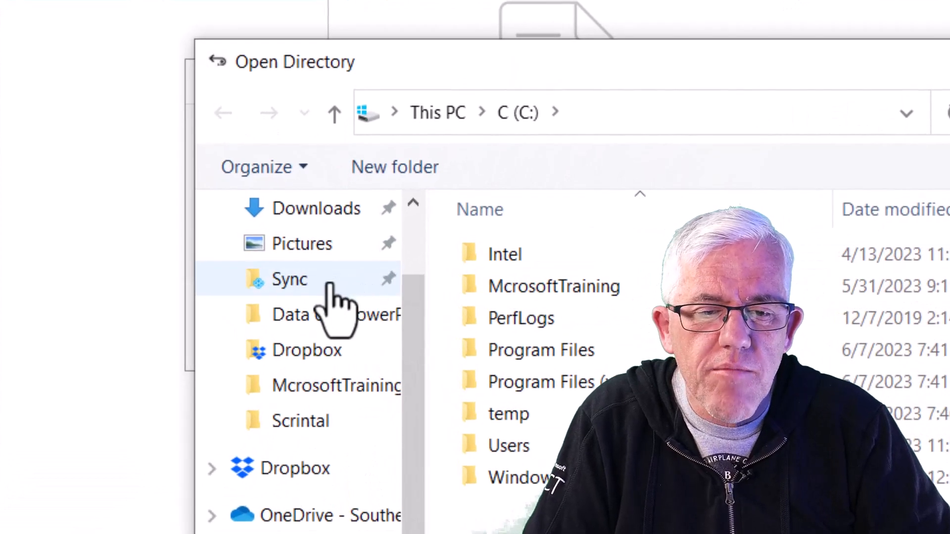
# Step: Create folder 'Recoved Drive Apple OLD' inside Sync and select it as the save destination
pyautogui.click(290, 279)
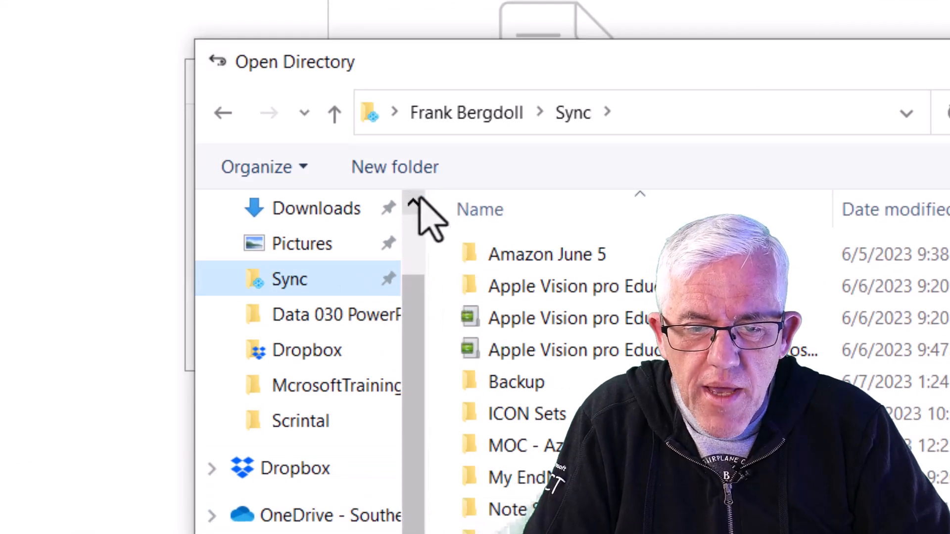
pyautogui.click(395, 167)
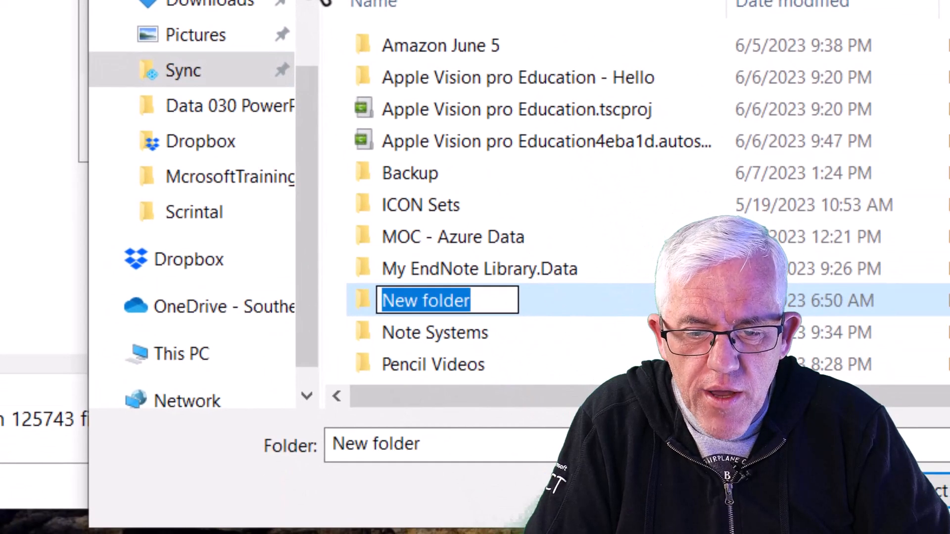
pyautogui.write('Recov')
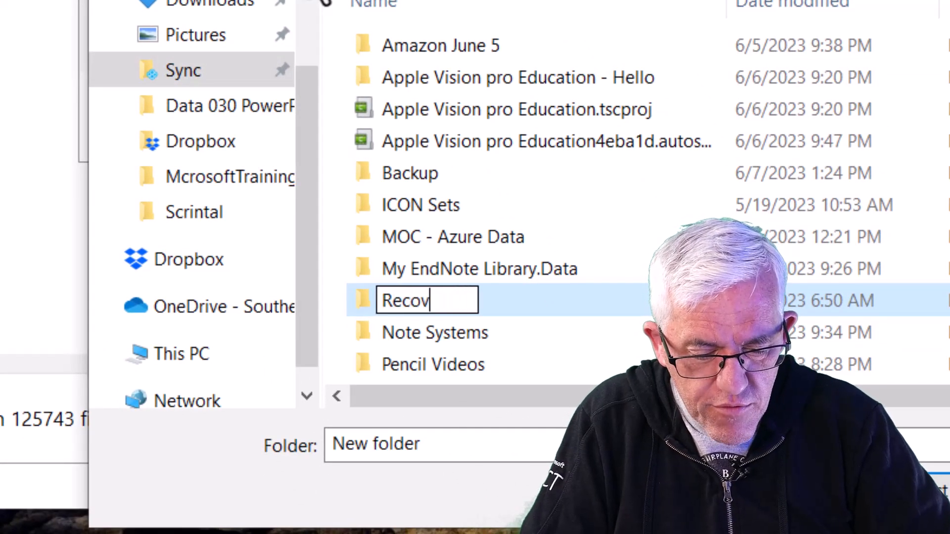
pyautogui.write('ed')
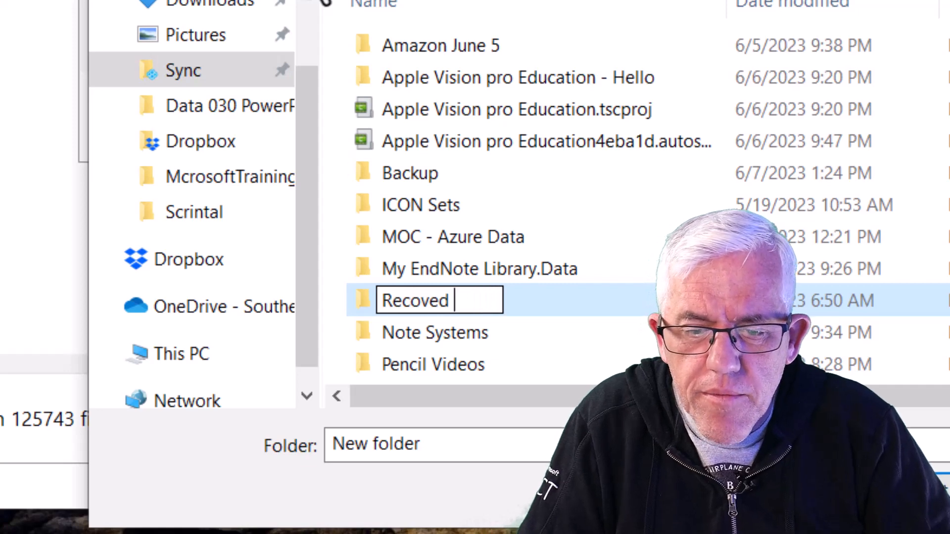
pyautogui.write('Drive')
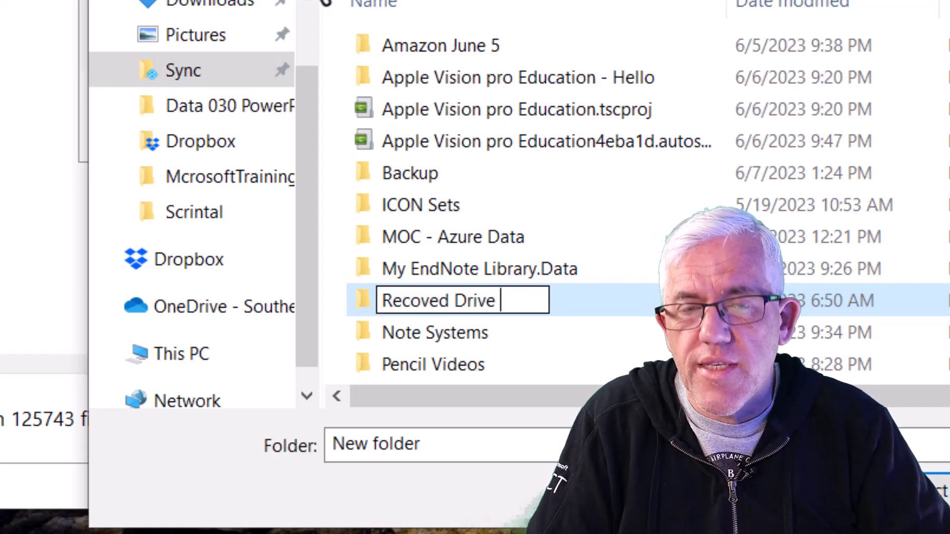
pyautogui.write('Apple OLD')
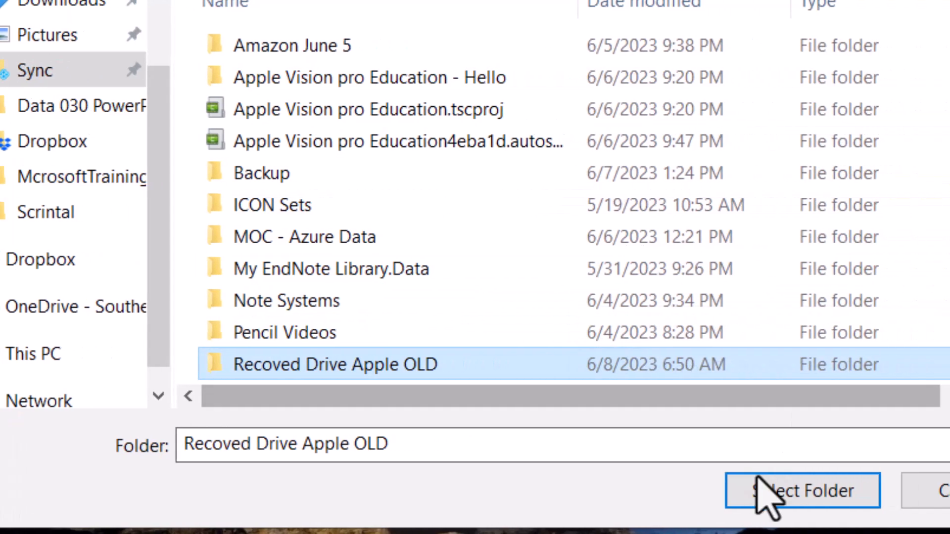
pyautogui.click(800, 490)
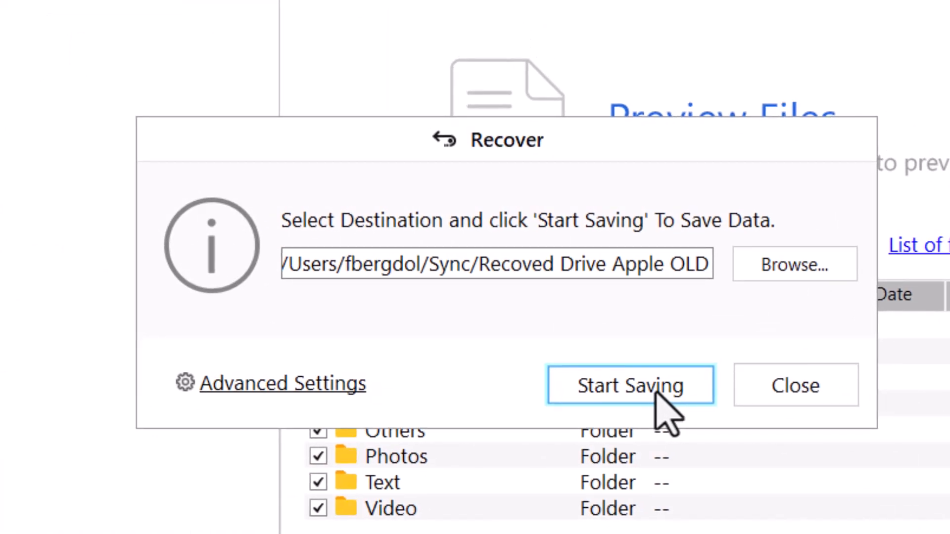
pyautogui.moveTo(672, 415)
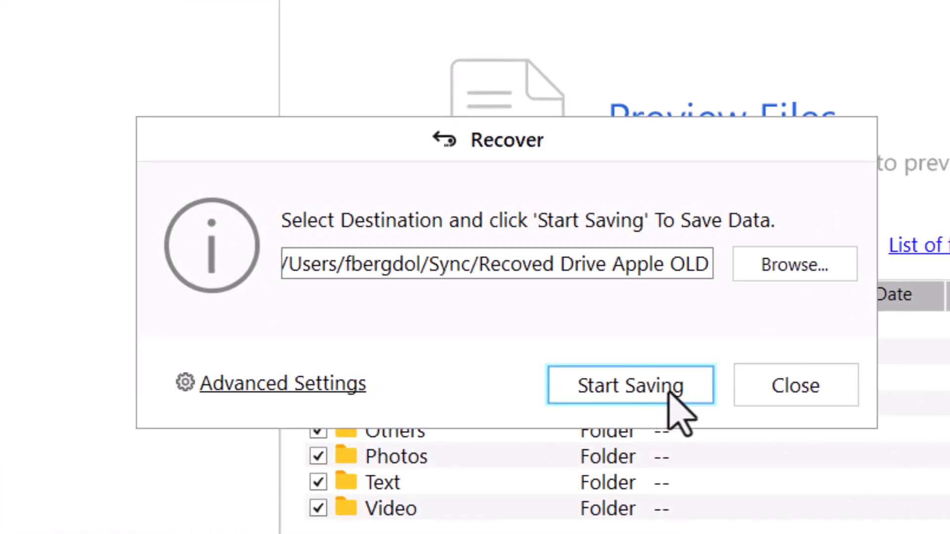